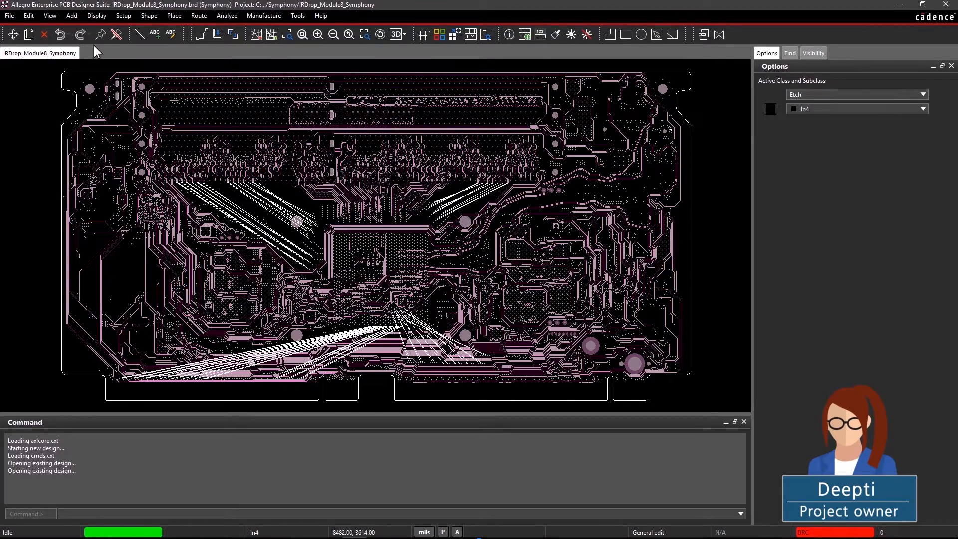
Step: Show the Symphony panel's Connect page for the shared IRDrop_Module8_Symphony.brd session on port 4000
click(9, 16)
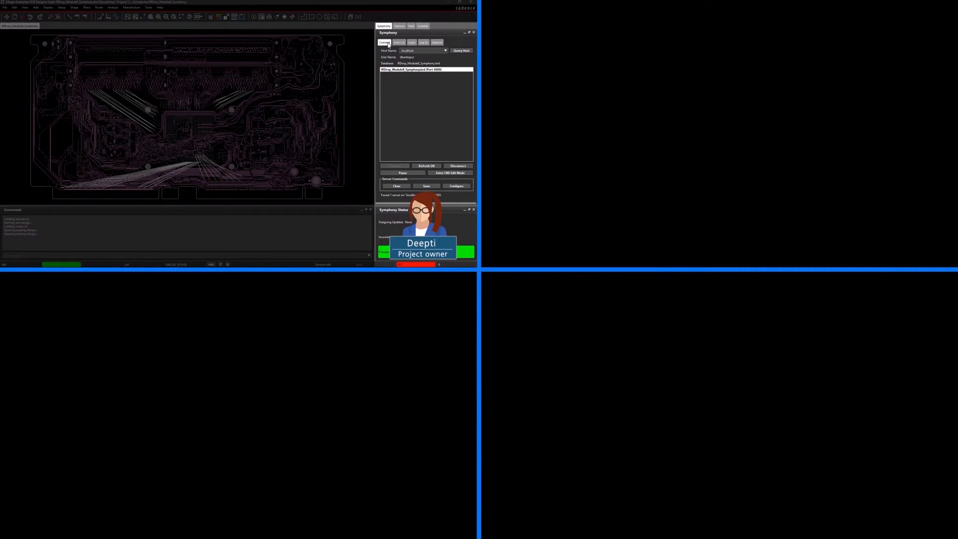
Step: Review the Users and Log pages showing Mike, Vince and Ed joined, with Ed in CNS edit mode
click(315, 41)
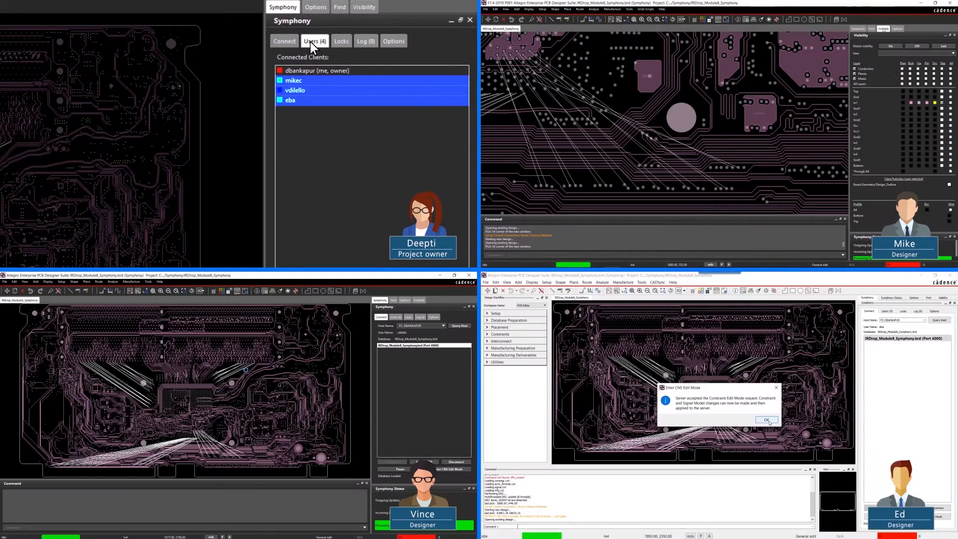
click(768, 419)
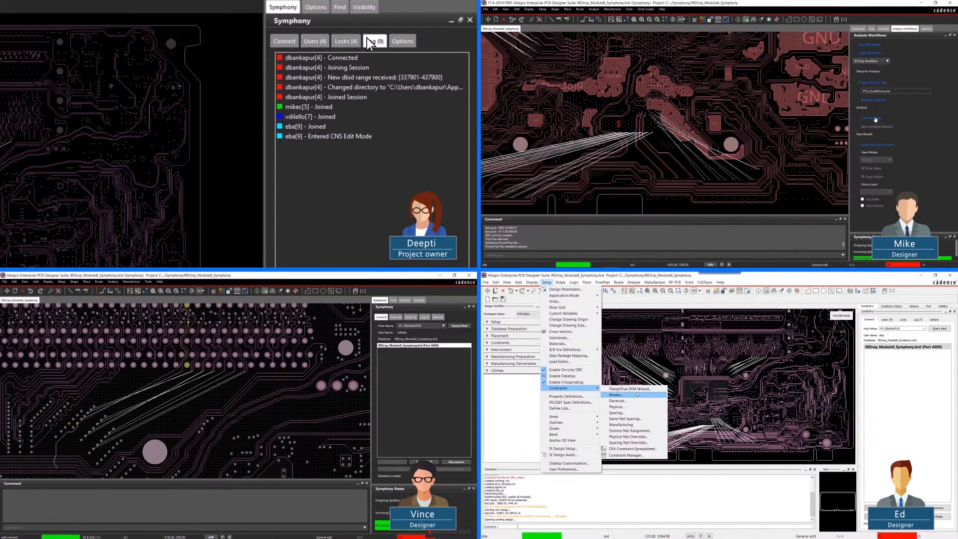
click(629, 390)
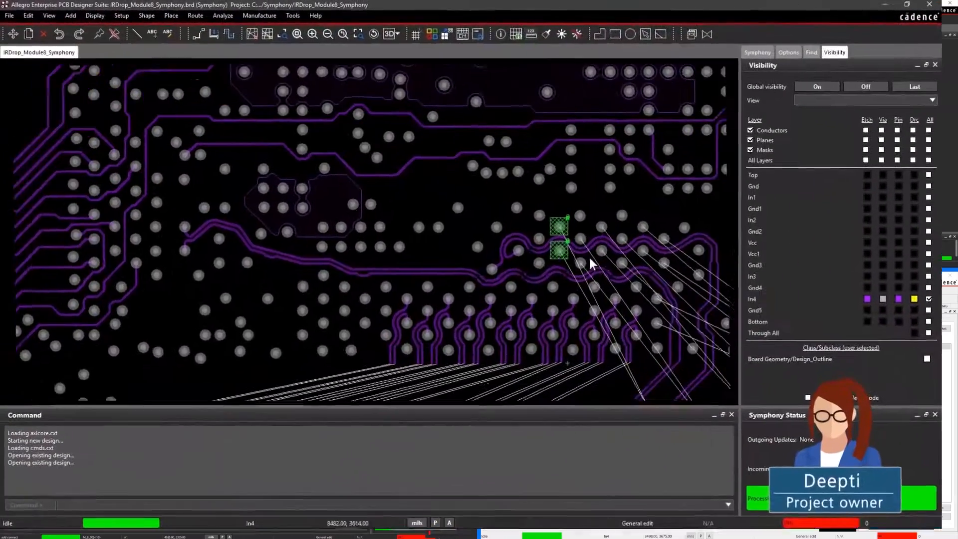
Step: Show the Symphony Users list alongside the P3V3_STBY IR drop table with failing sinks
click(758, 52)
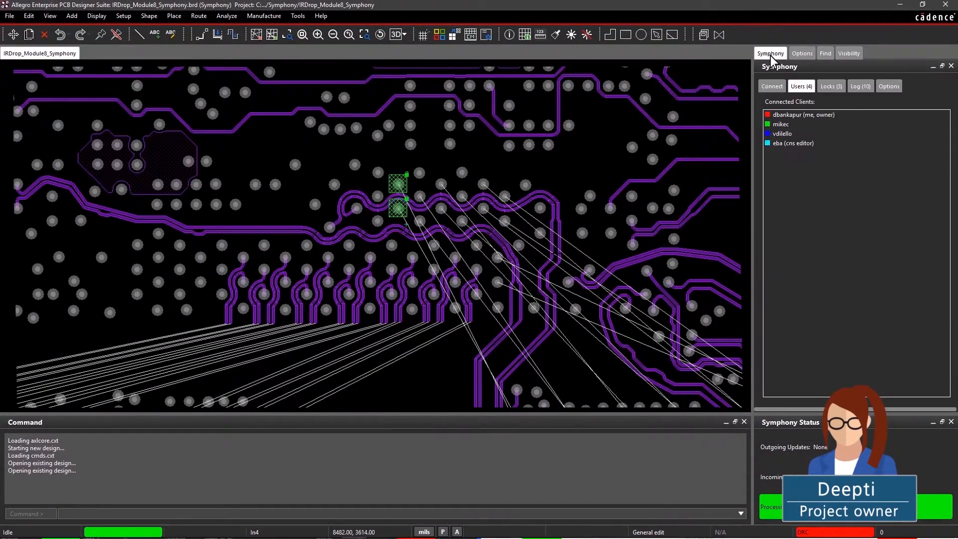
click(830, 85)
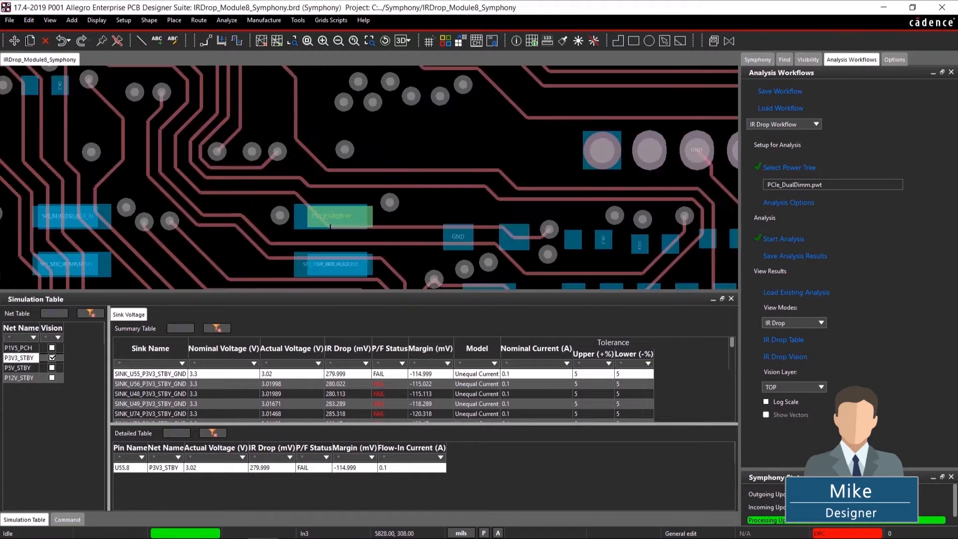
Step: Display the IR drop map and close Constraint Manager after editing via-to-shape spacing
click(785, 356)
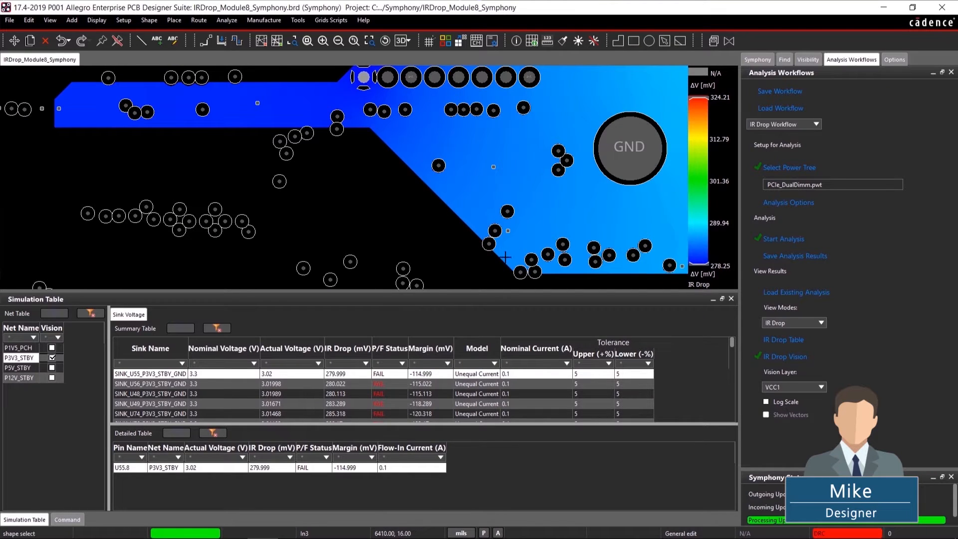
click(808, 60)
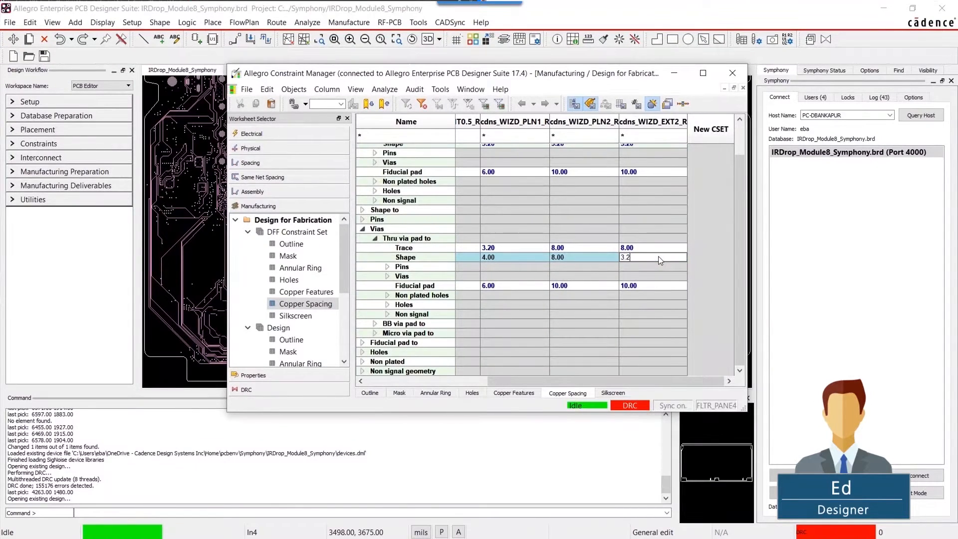
click(247, 90)
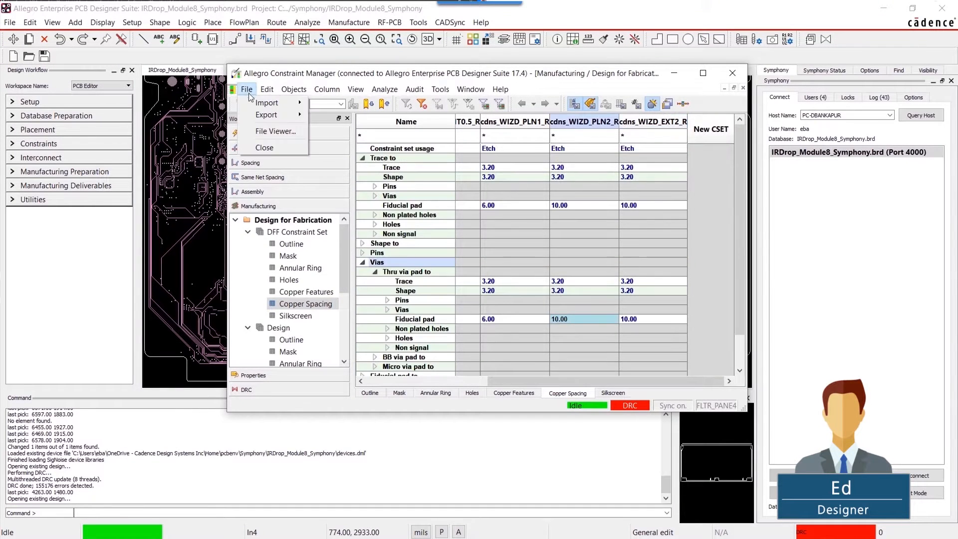
click(264, 147)
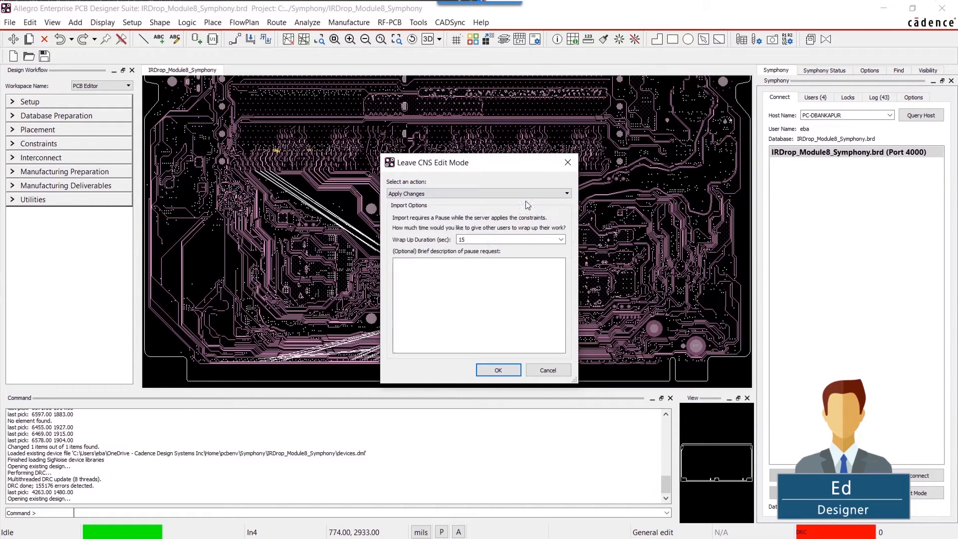
Step: Apply the constraint changes with a 20 s wrap-up request and confirm the server received them
text(Here comes the DFM updates)
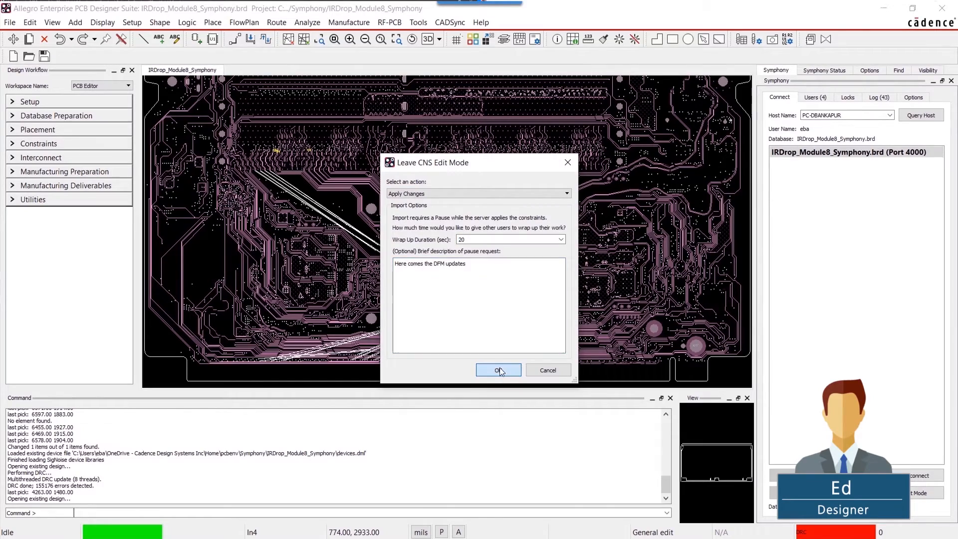
click(498, 370)
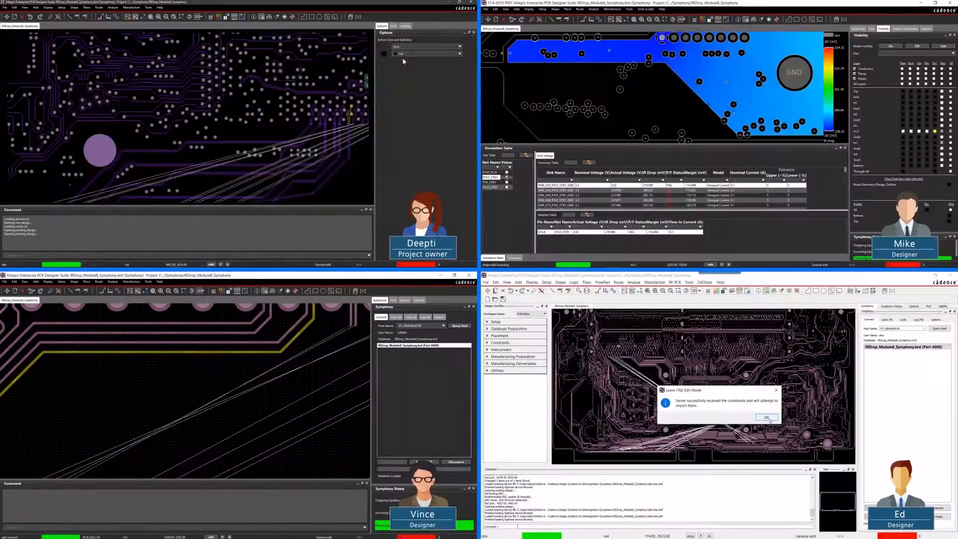
click(768, 418)
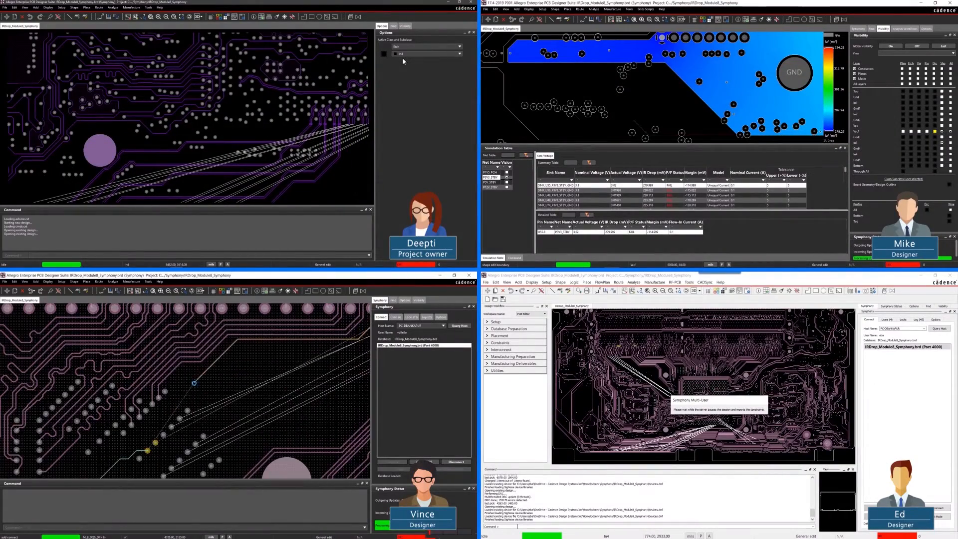